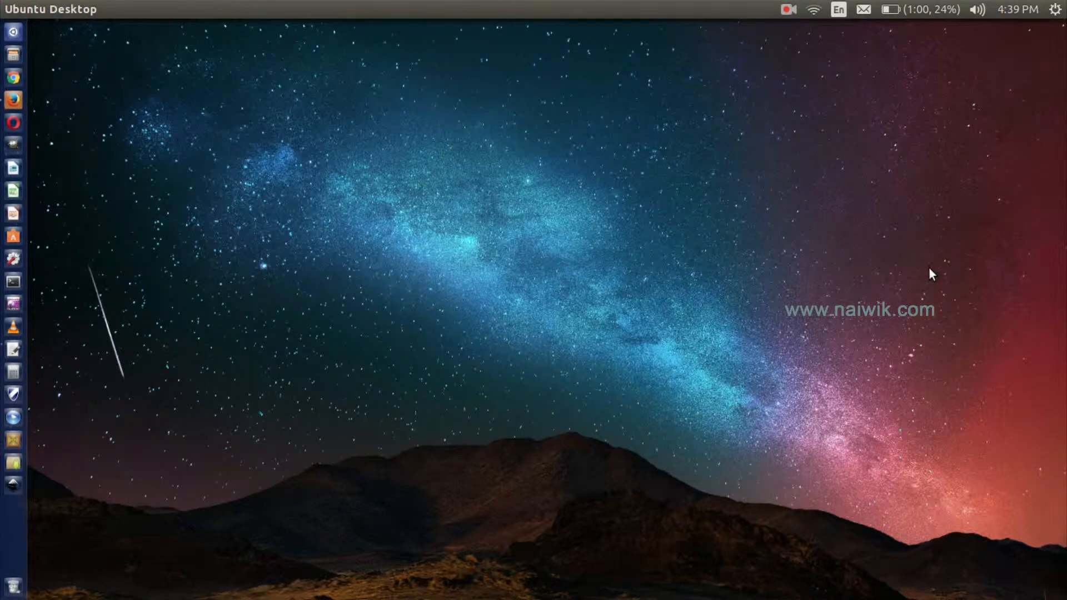
{"action": "mouse_move", "coordinate": [73, 149]}
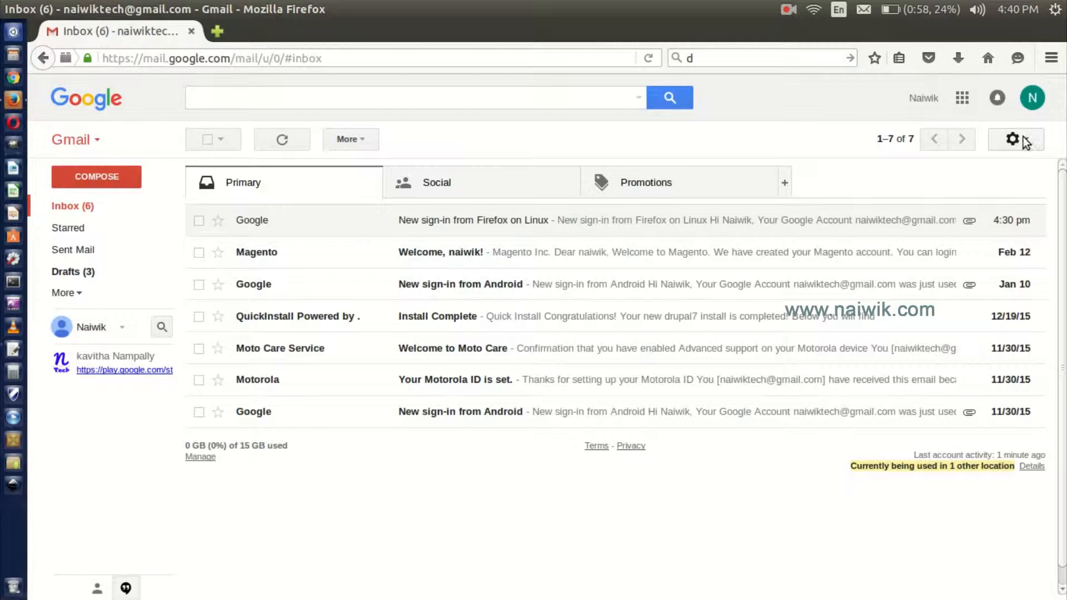
- Enable IMAP access under Gmail's Forwarding and POP/IMAP settings and save changes
{"action": "left_click", "coordinate": [1013, 139]}
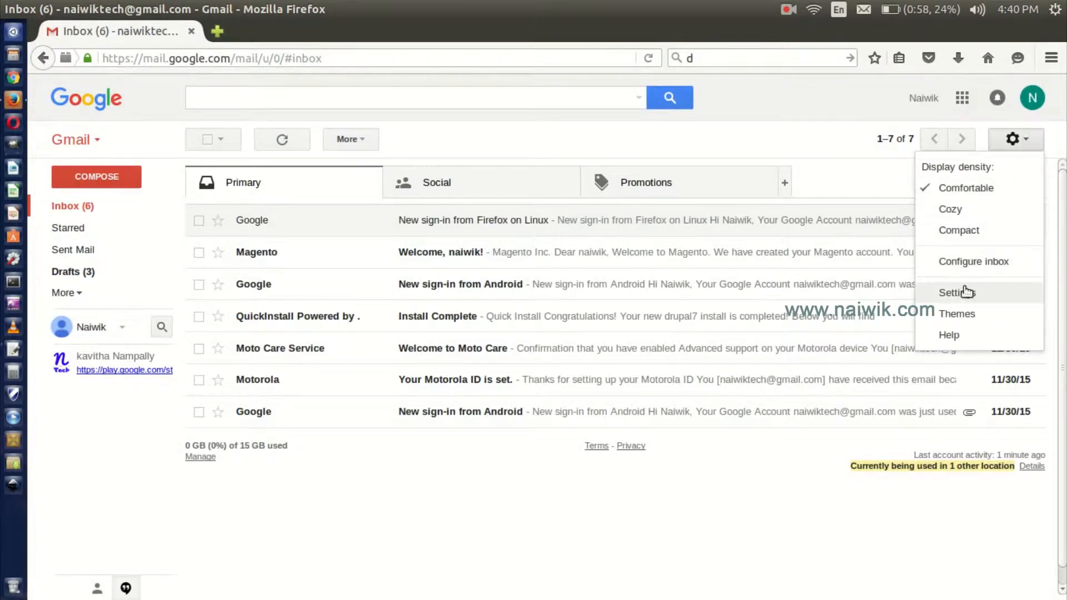
{"action": "left_click", "coordinate": [955, 292]}
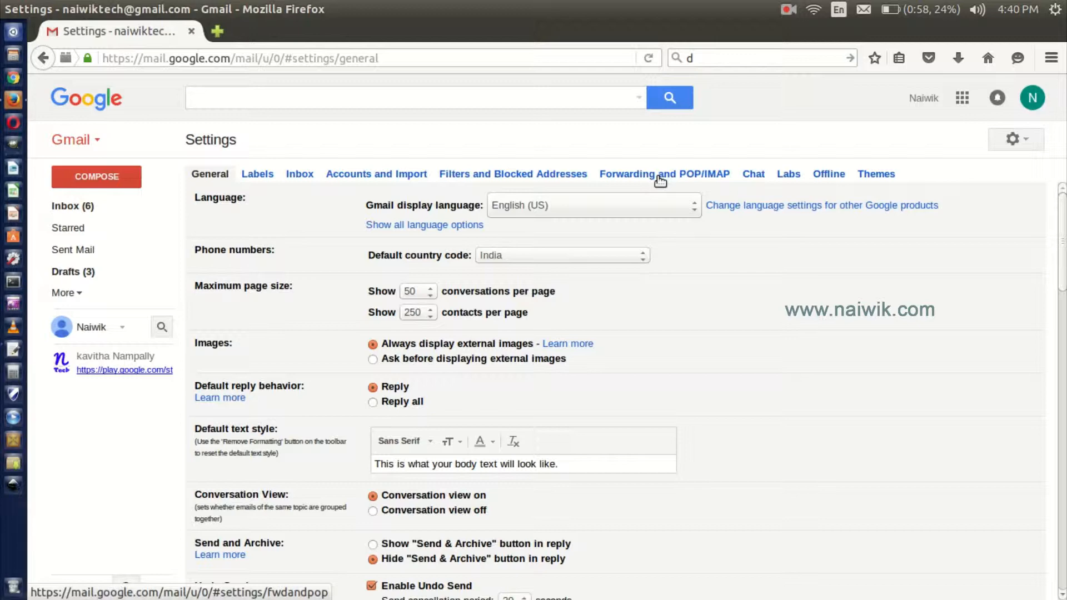
{"action": "left_click", "coordinate": [664, 174]}
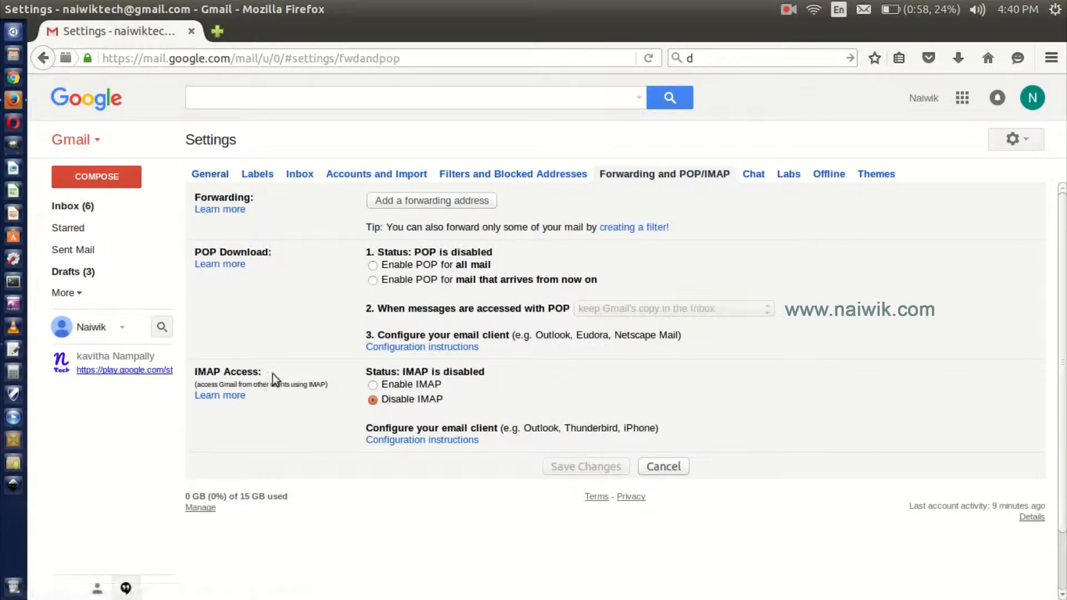
{"action": "double_click", "coordinate": [227, 370]}
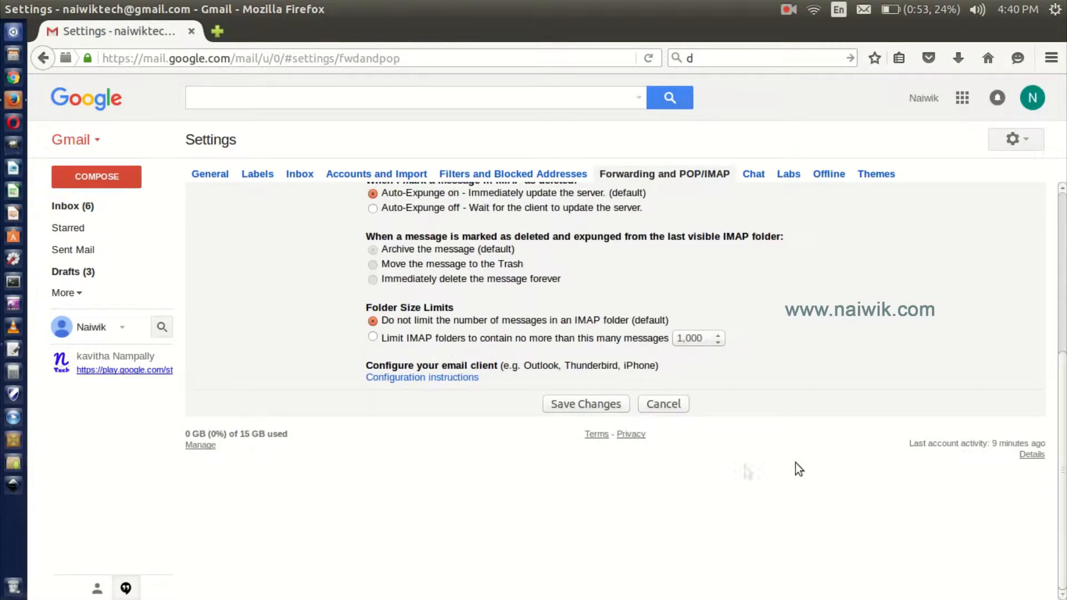
{"action": "left_click", "coordinate": [585, 404]}
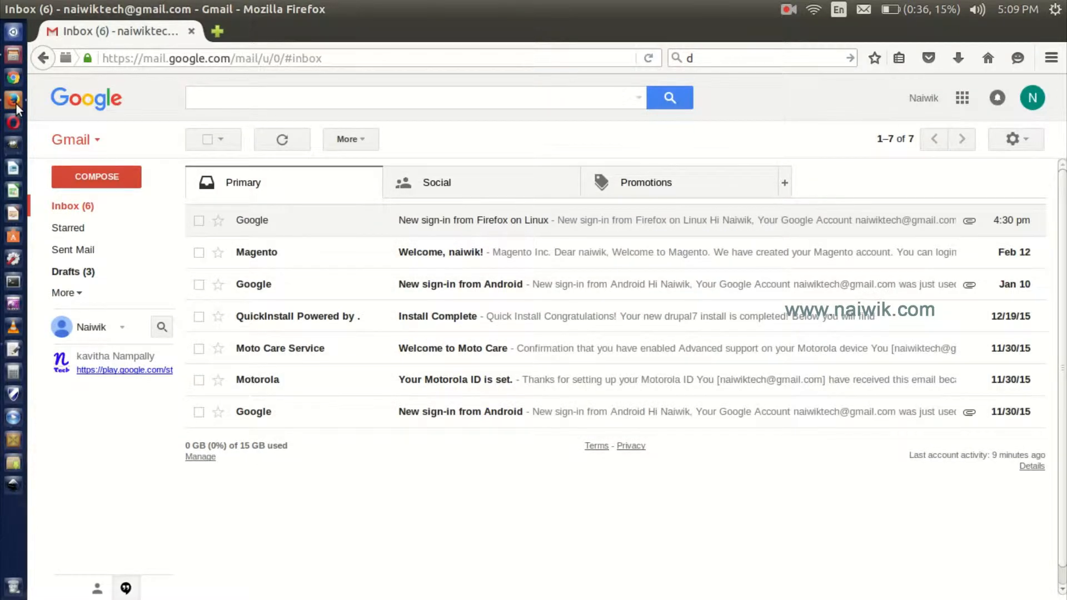
{"action": "mouse_move", "coordinate": [15, 121]}
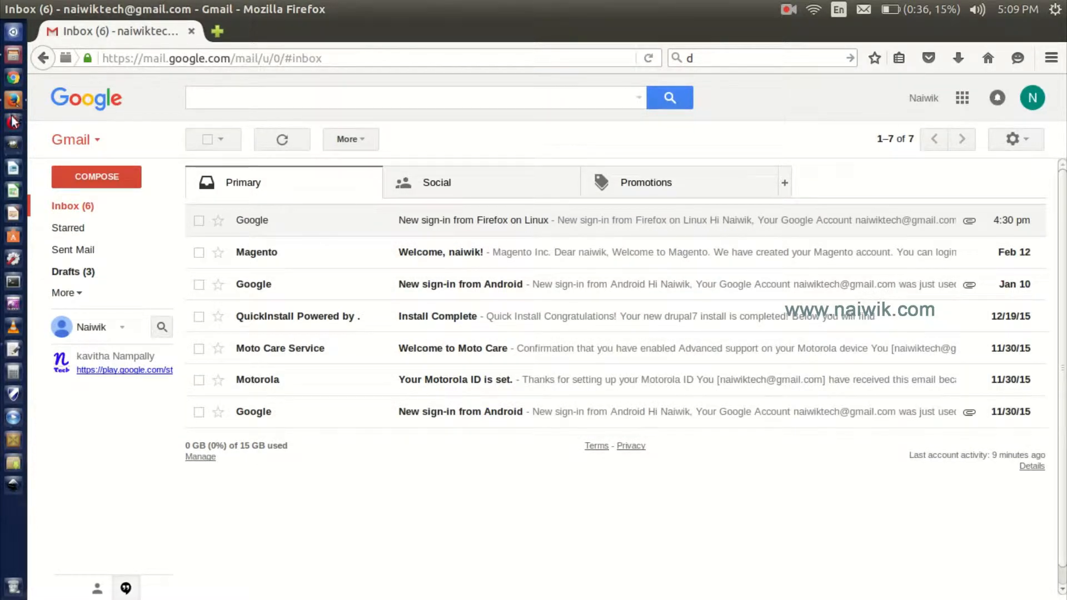
{"action": "mouse_move", "coordinate": [11, 33]}
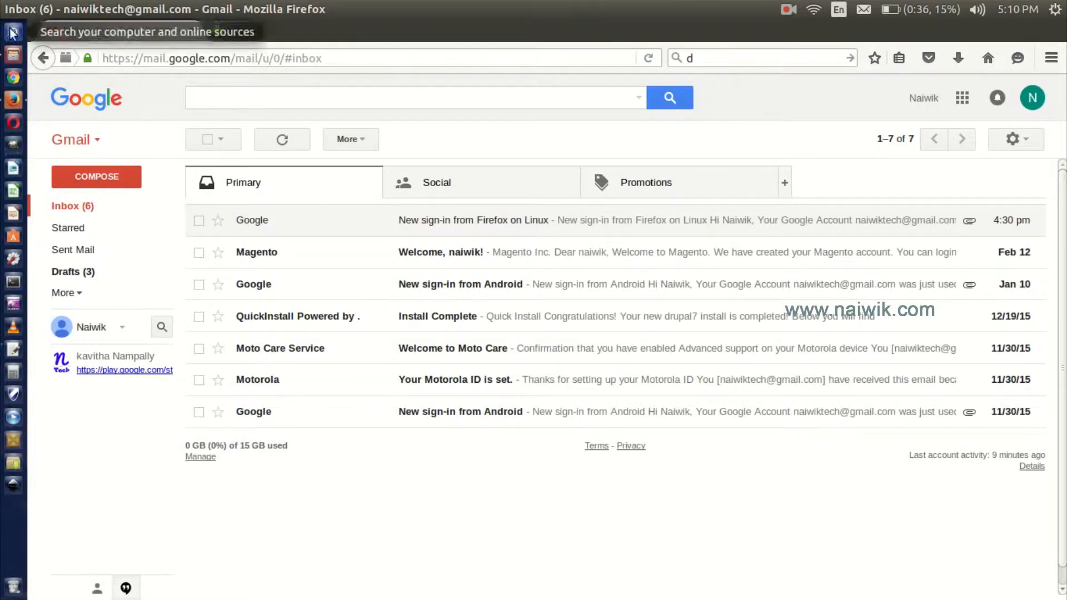
- Search Ubuntu Dash for 'thunder' to find Mozilla Thunderbird
{"action": "left_click", "coordinate": [14, 33]}
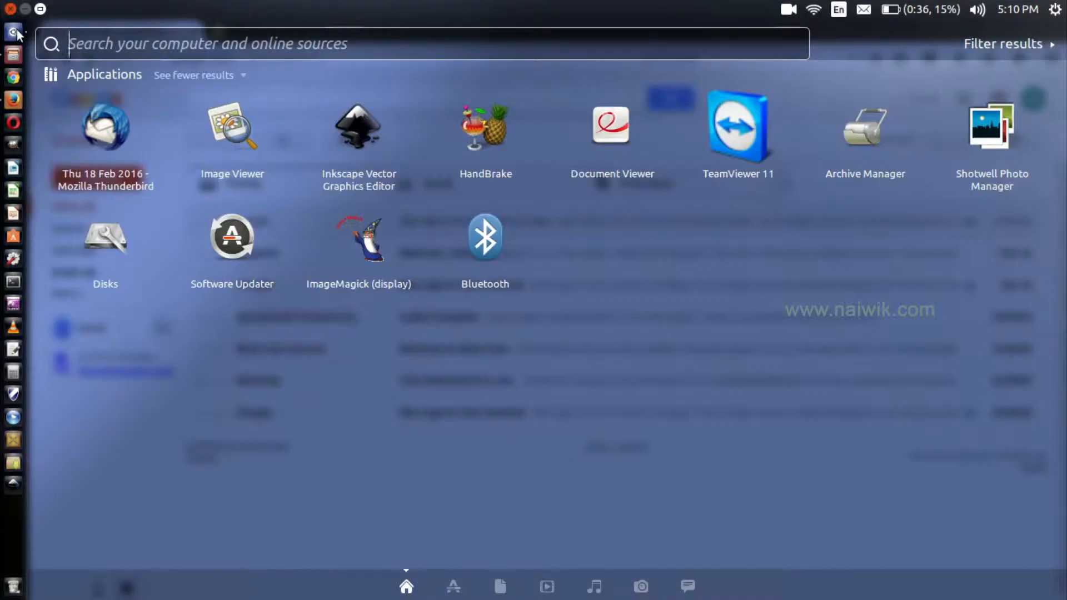
{"action": "type", "text": "thunder"}
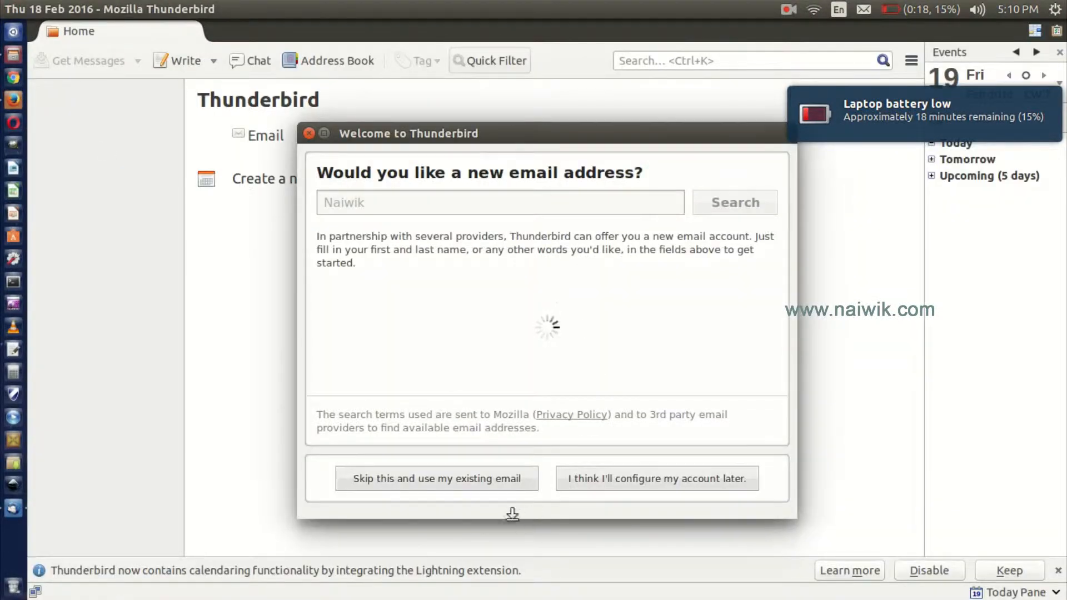
{"action": "mouse_move", "coordinate": [449, 483]}
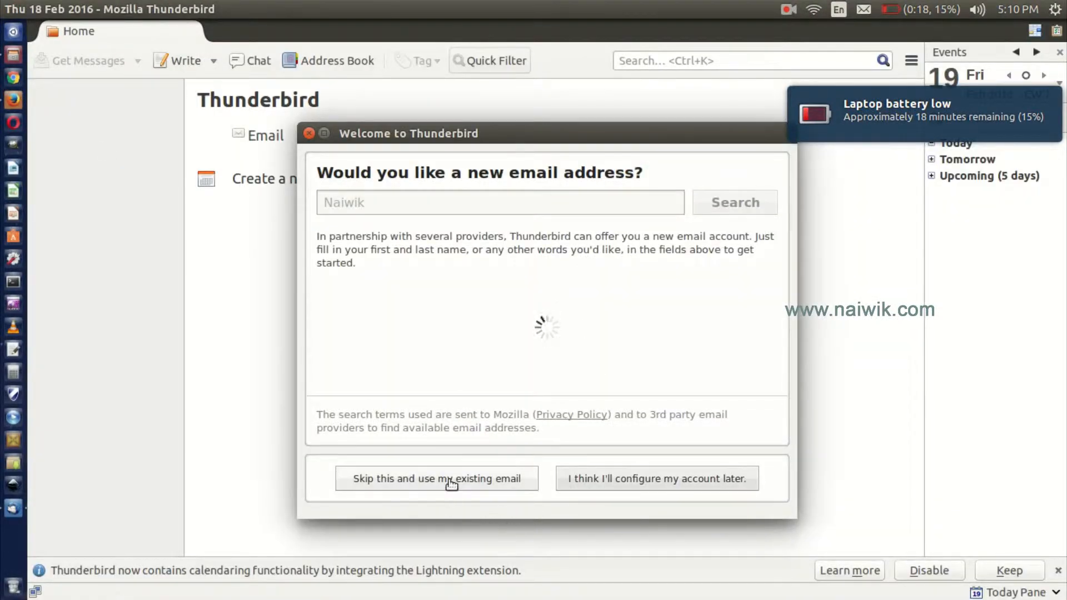
- Skip creating a new address and start setup with an existing email account
{"action": "left_click", "coordinate": [436, 478]}
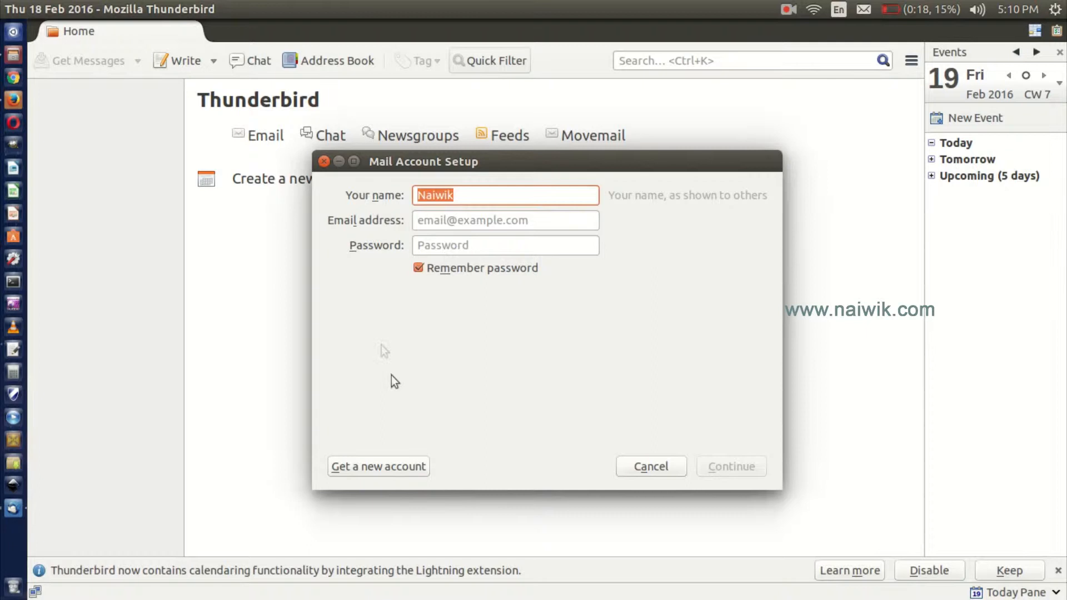
{"action": "mouse_move", "coordinate": [324, 167]}
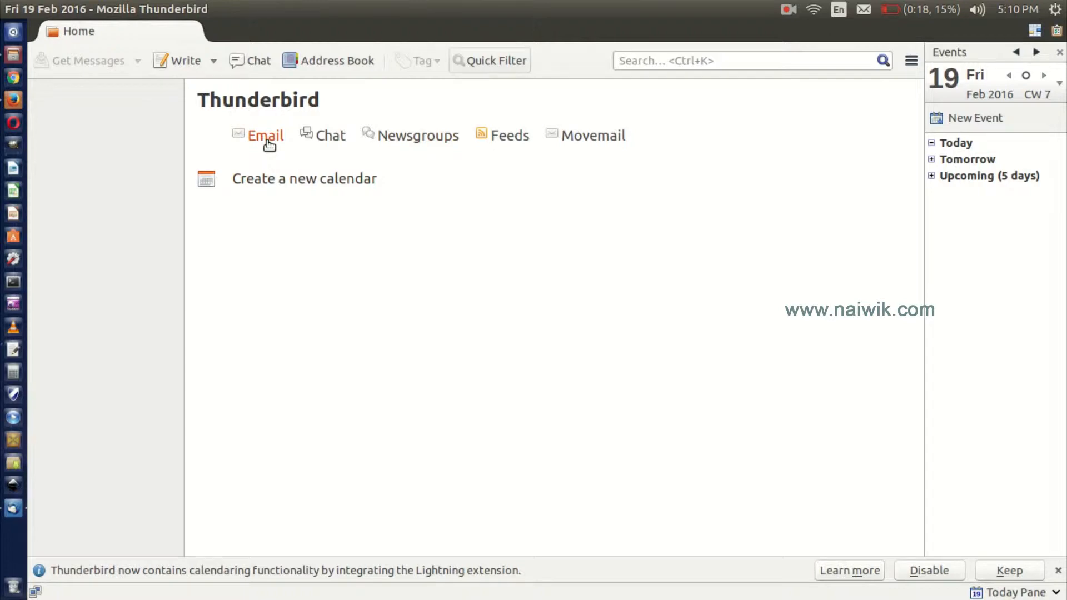
{"action": "left_click", "coordinate": [266, 135]}
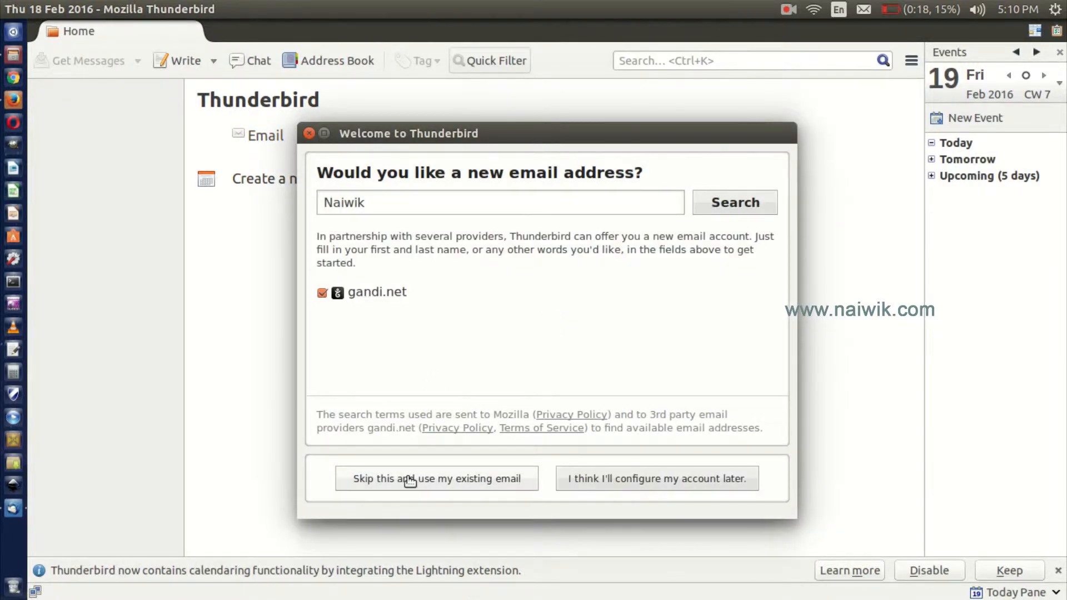
{"action": "left_click", "coordinate": [437, 478]}
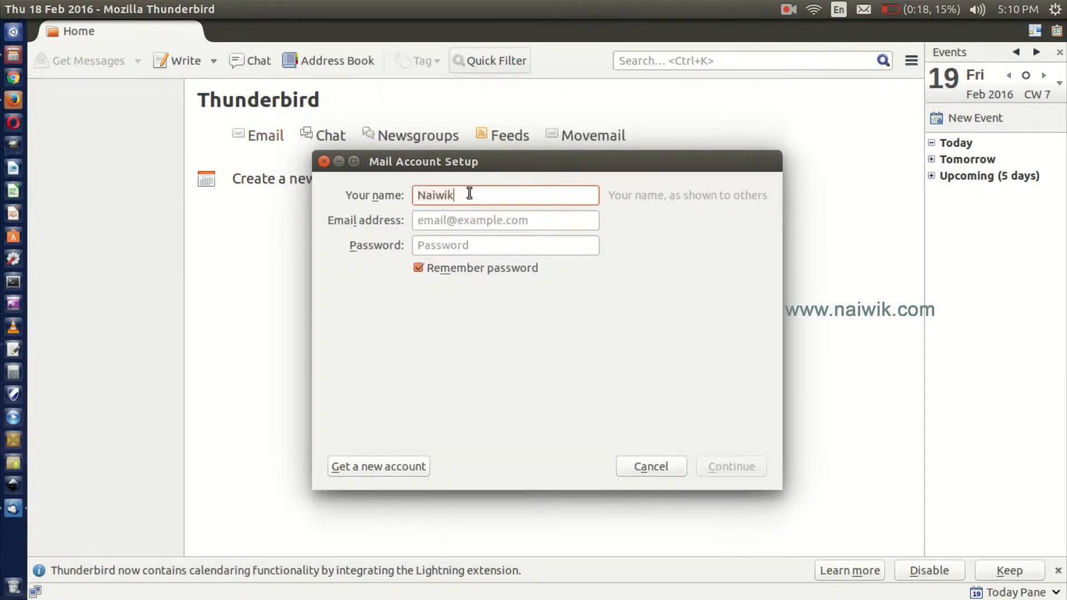
{"action": "type", "text": "Tech"}
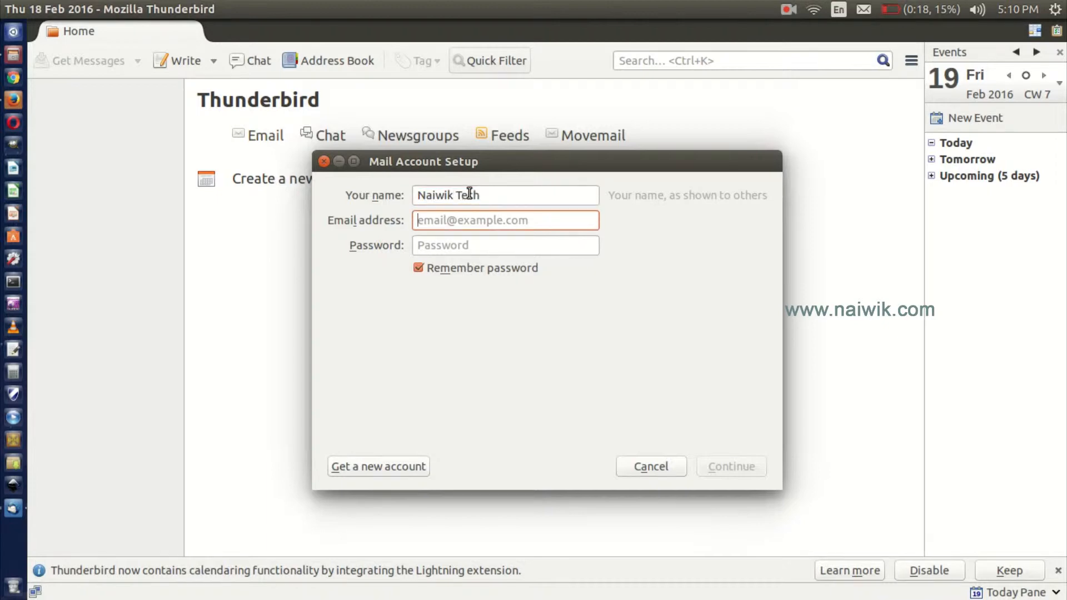
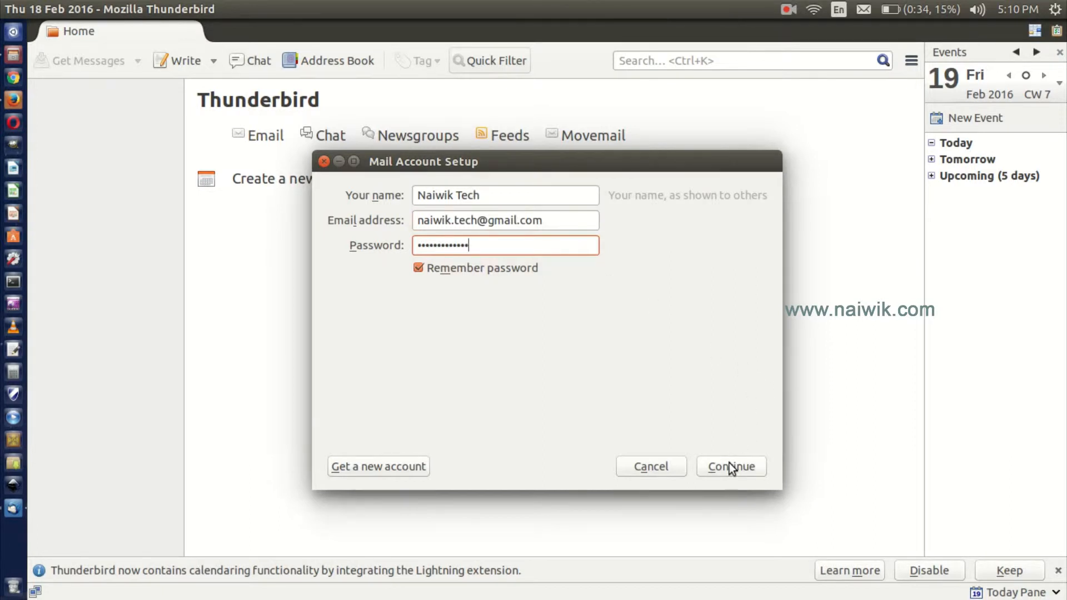
{"action": "left_click", "coordinate": [730, 467]}
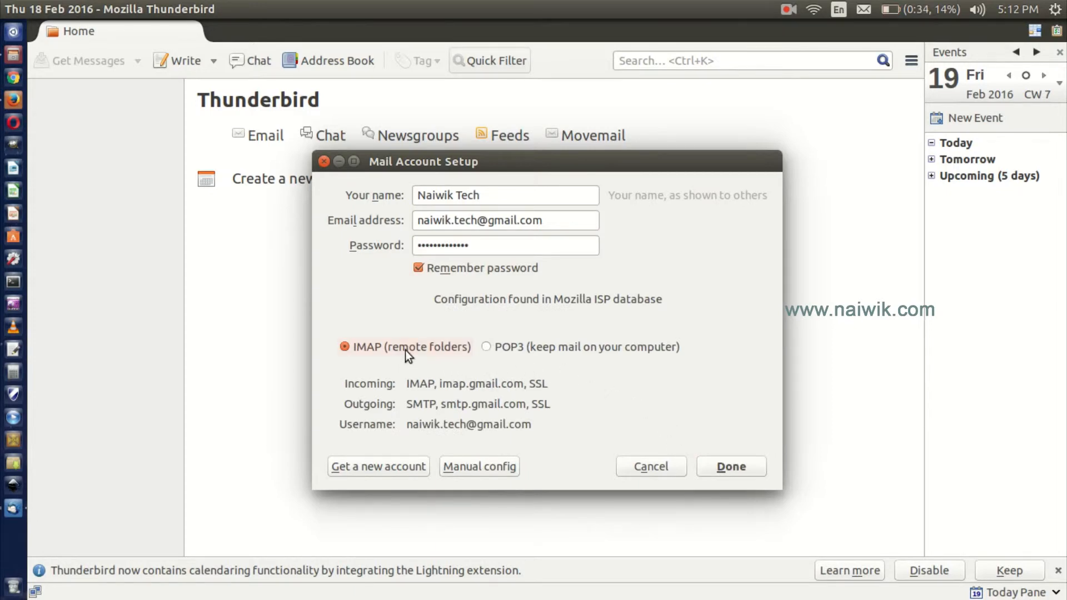
- Finish IMAP setup, sign in to Google and allow Thunderbird access to the mail
{"action": "left_click", "coordinate": [731, 466]}
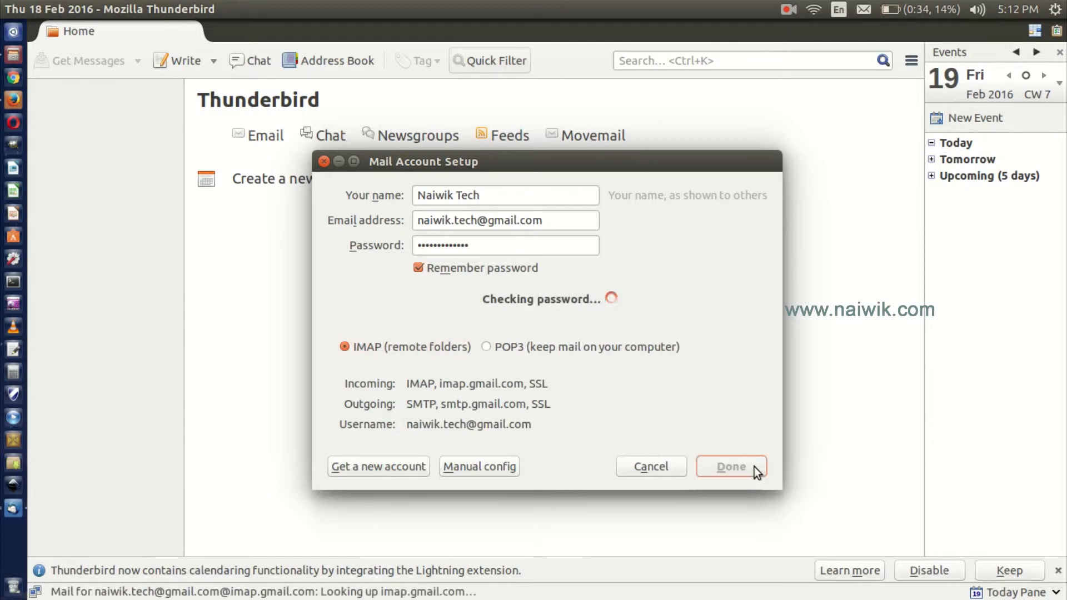
{"action": "left_click", "coordinate": [731, 467]}
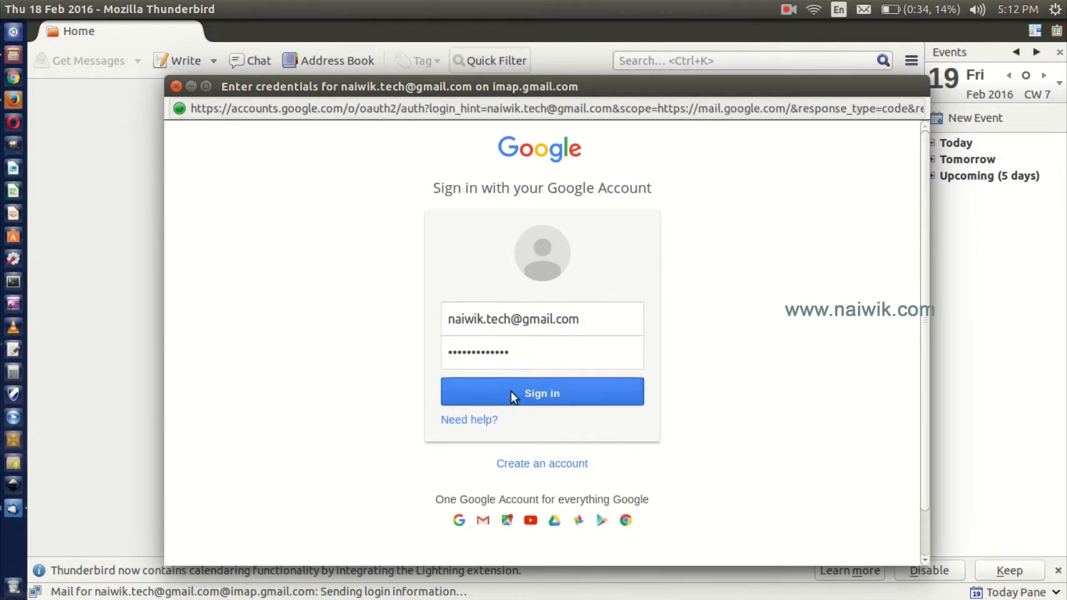
{"action": "left_click", "coordinate": [542, 393]}
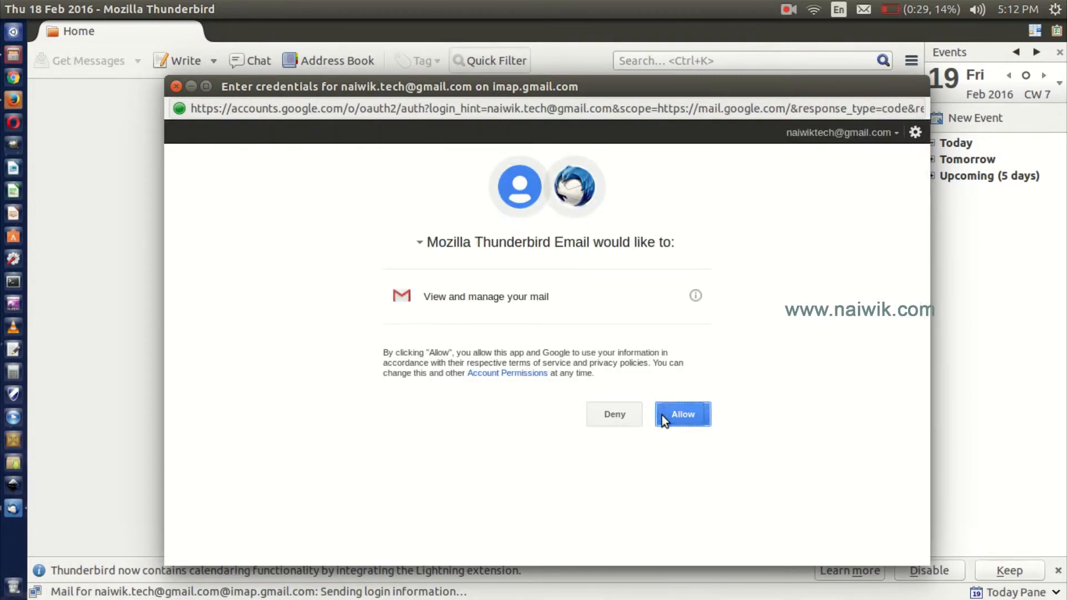
{"action": "left_click", "coordinate": [682, 414]}
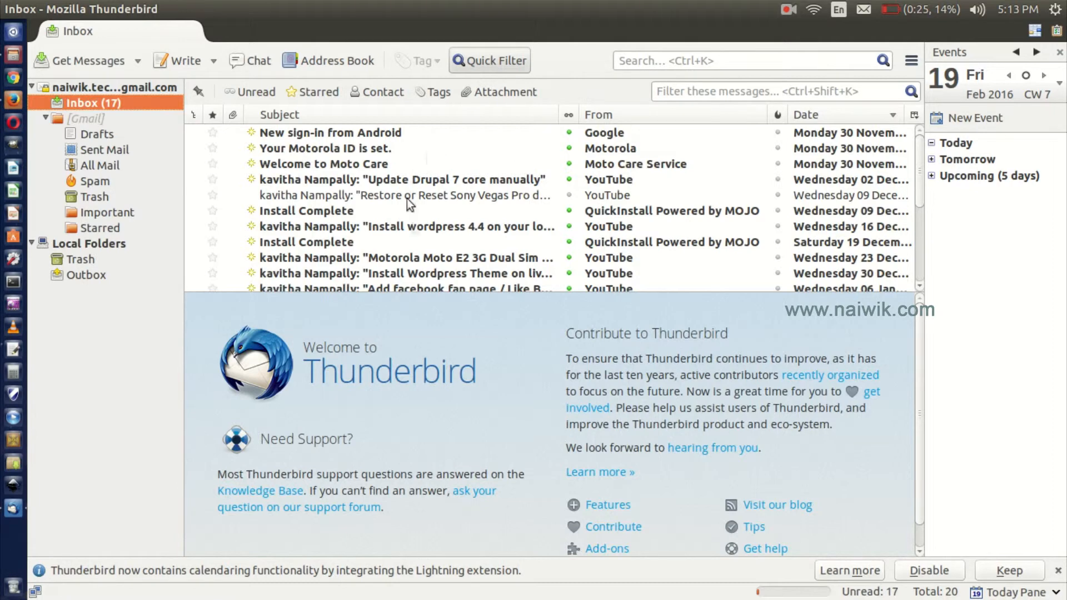
{"action": "mouse_move", "coordinate": [482, 289]}
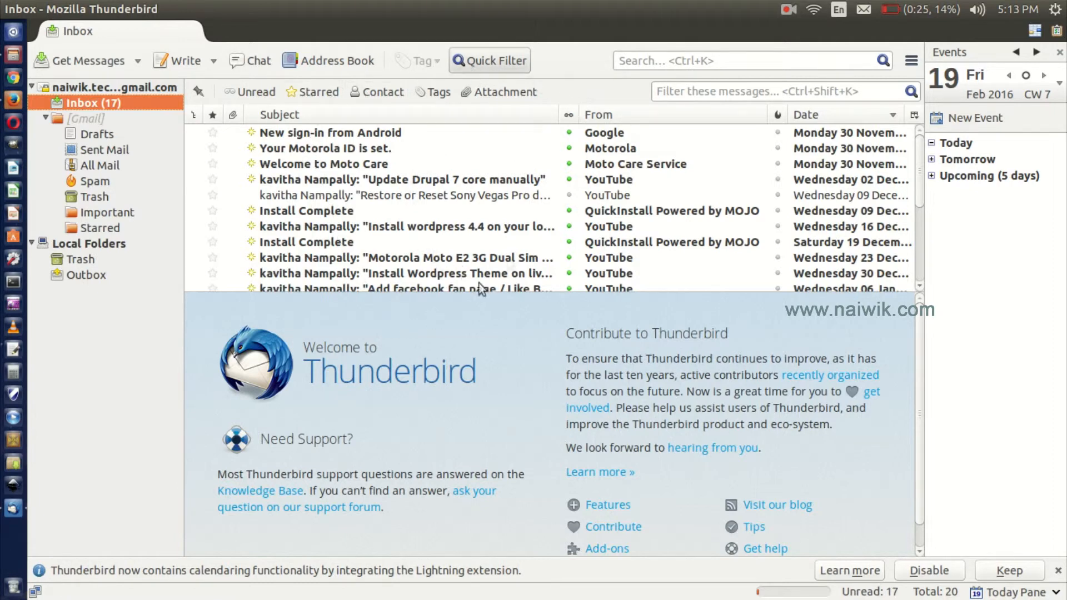
{"action": "mouse_move", "coordinate": [561, 188]}
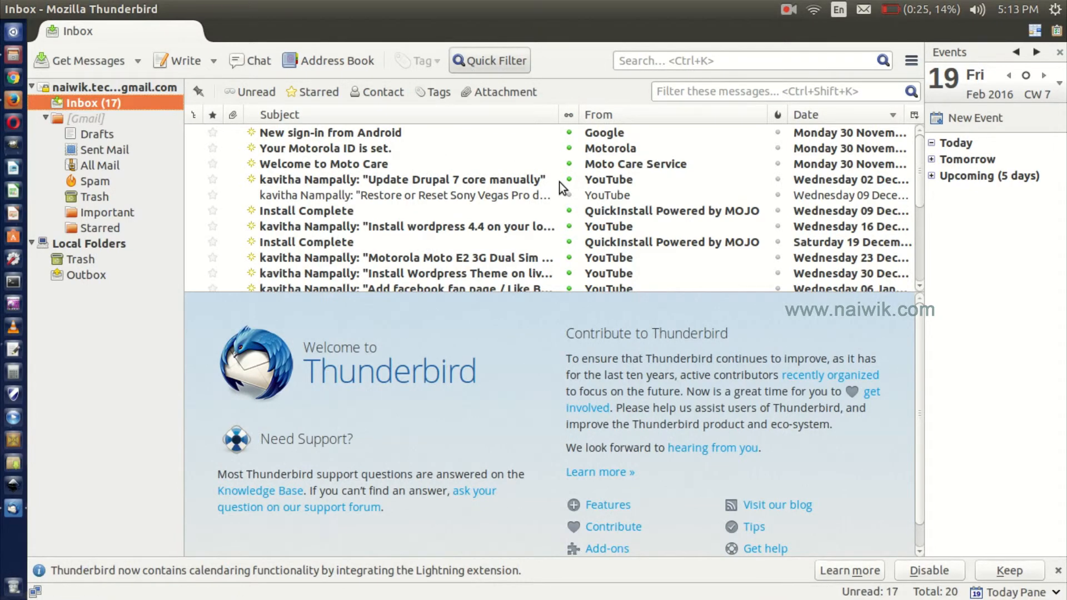